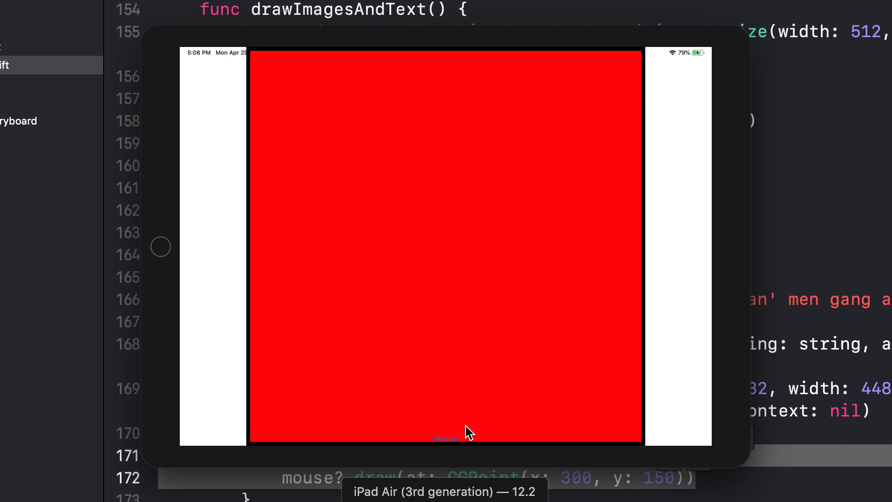
Cycle Redraw through the square, circle, checkerboard, rotated squares and spiral drawings.
click(445, 438)
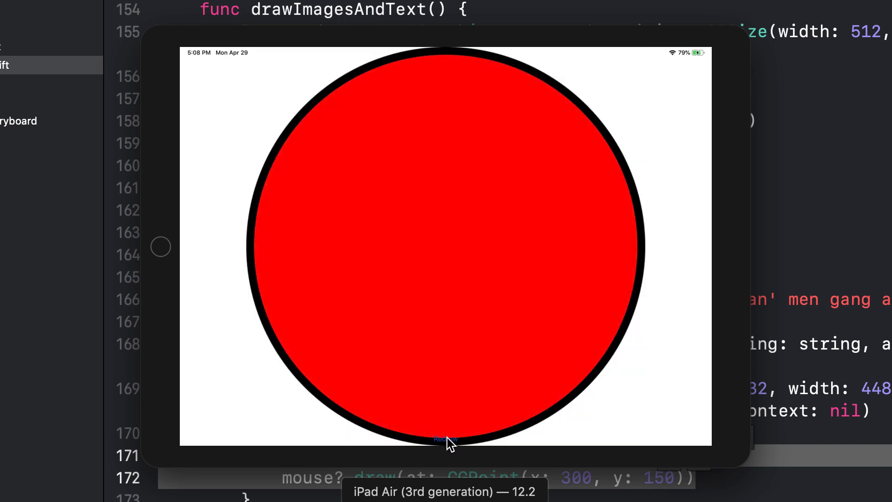
click(445, 438)
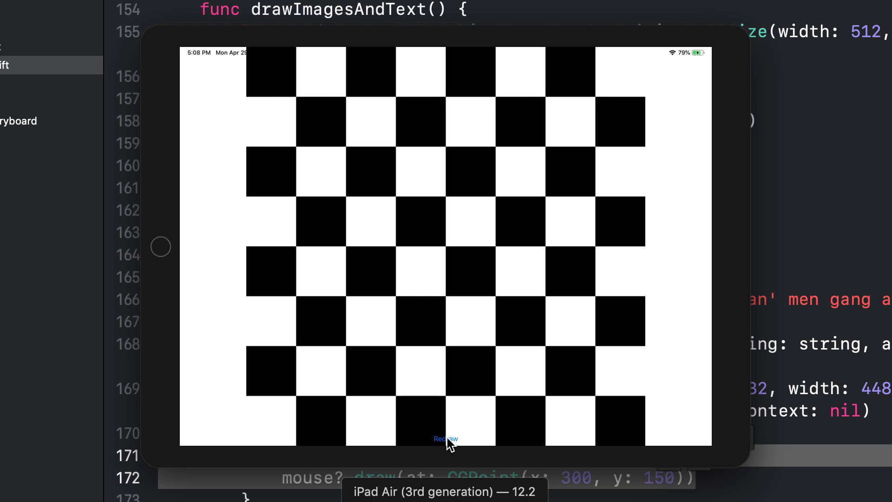
click(445, 439)
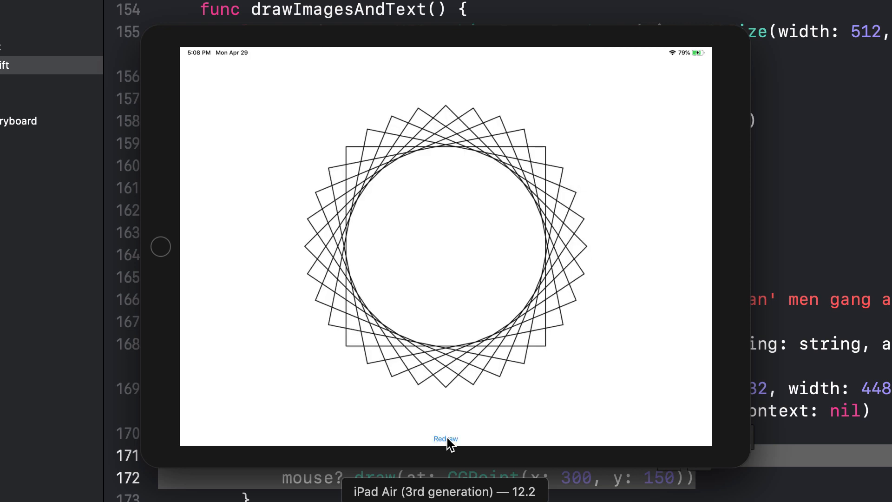
click(445, 437)
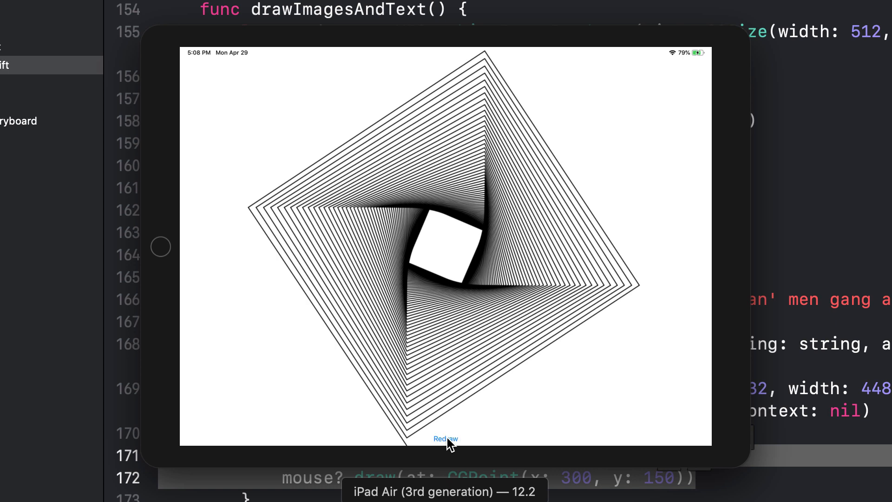
click(445, 439)
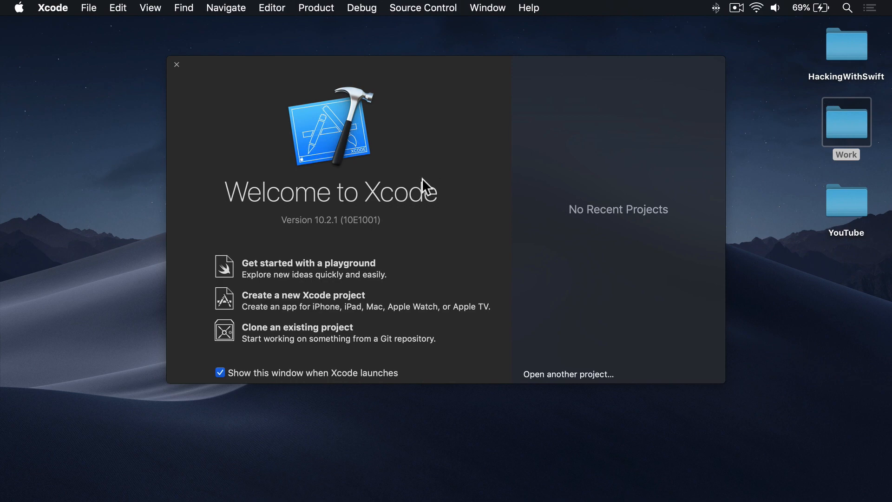
Create a Single View App named Project27 and save it on the Desktop.
click(303, 294)
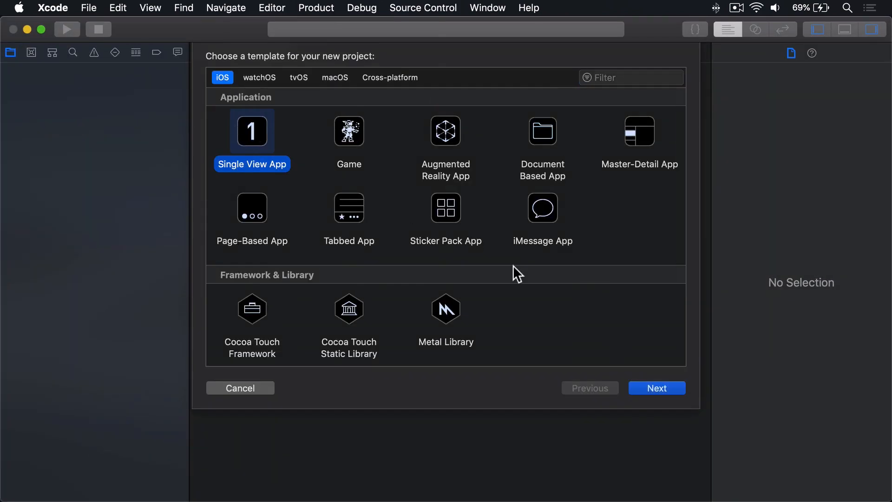
click(656, 387)
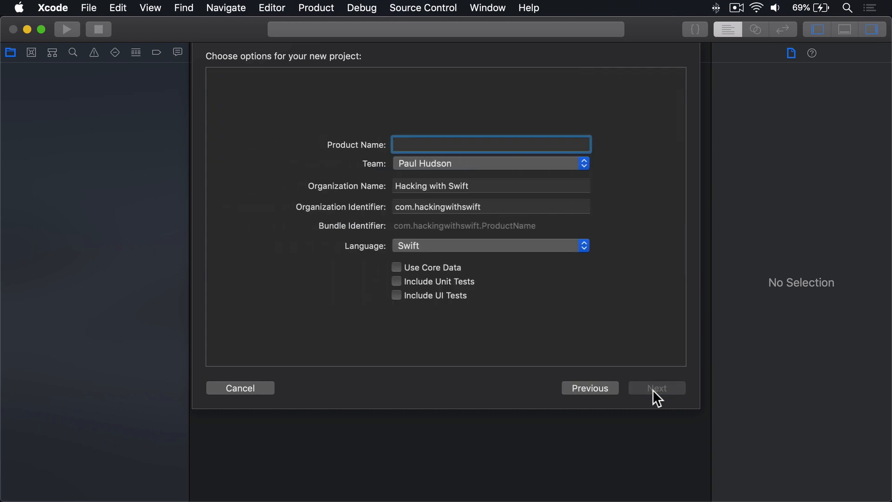
text(Project27)
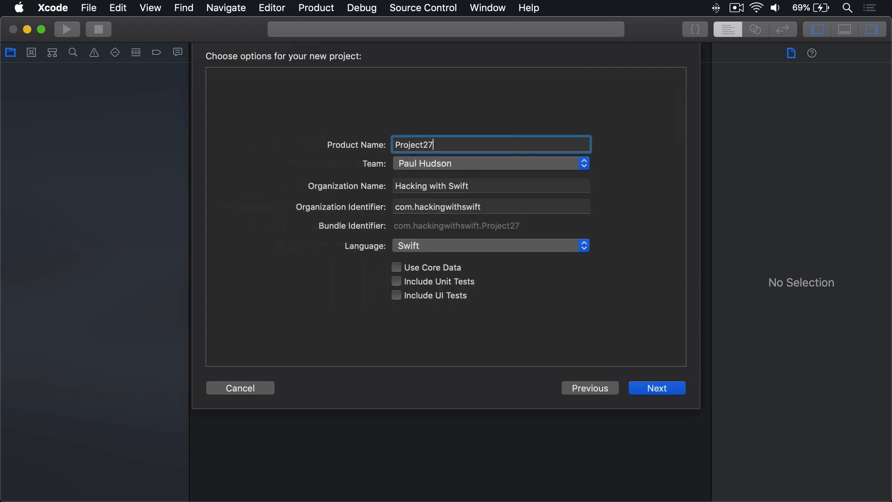
click(656, 387)
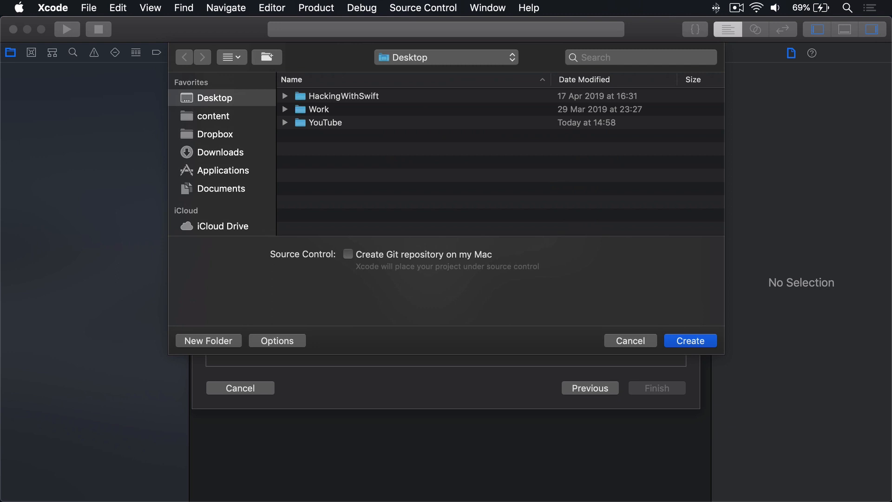
click(689, 340)
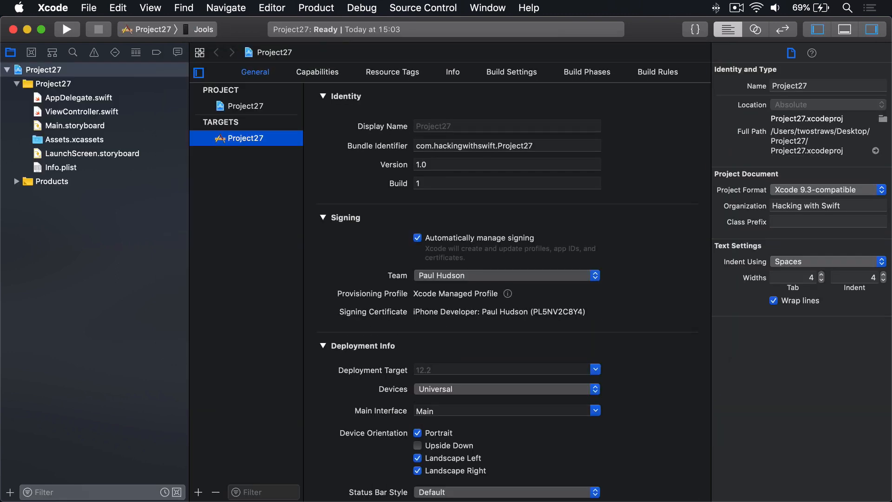
Set the target's Devices to iPad only.
click(506, 388)
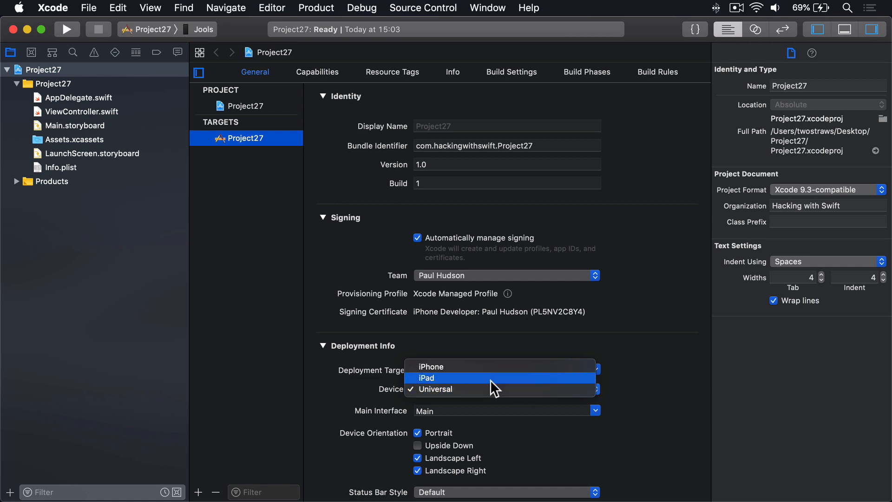
click(425, 378)
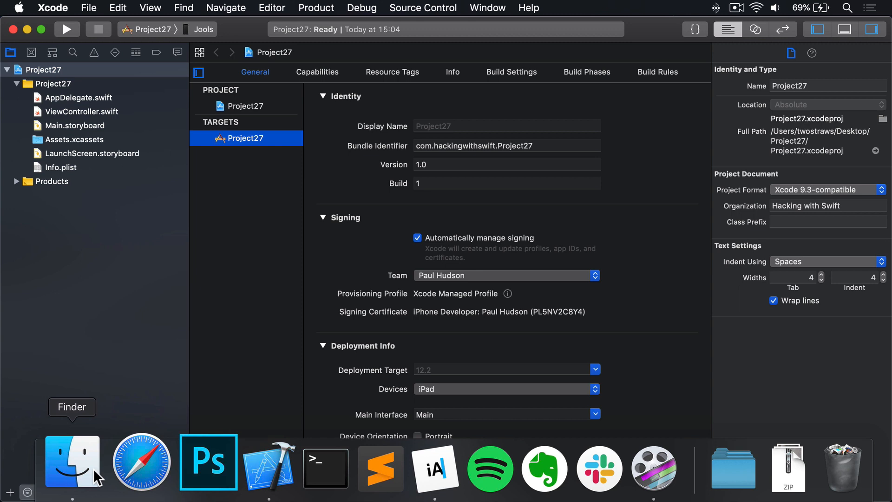
Navigate Finder into HackingWithSwift's project27-files folder with the mouse image.
click(72, 461)
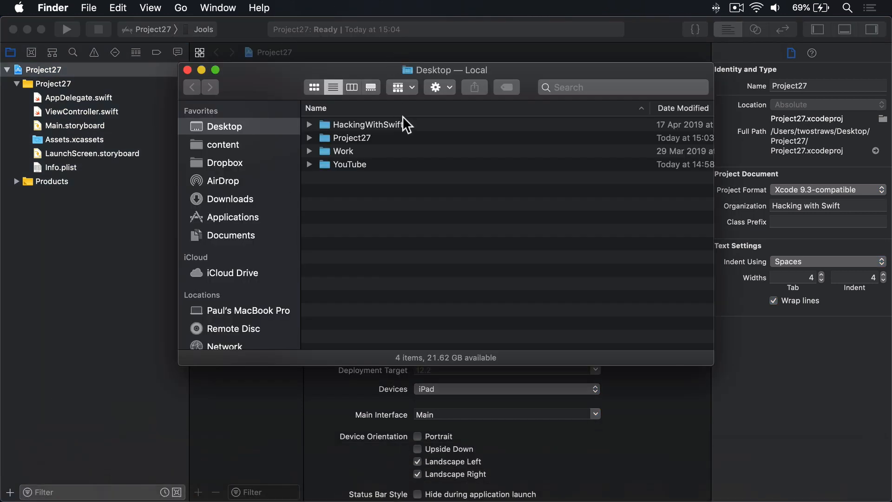
double_click(370, 123)
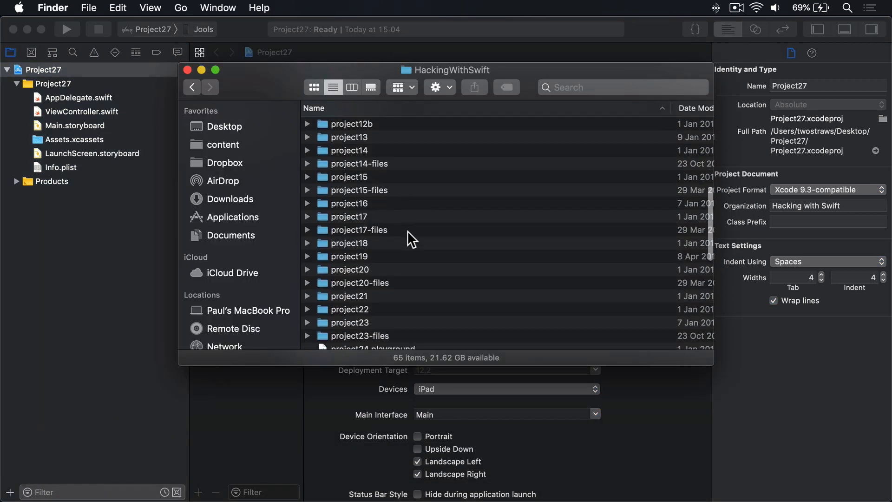
scroll(down, 3)
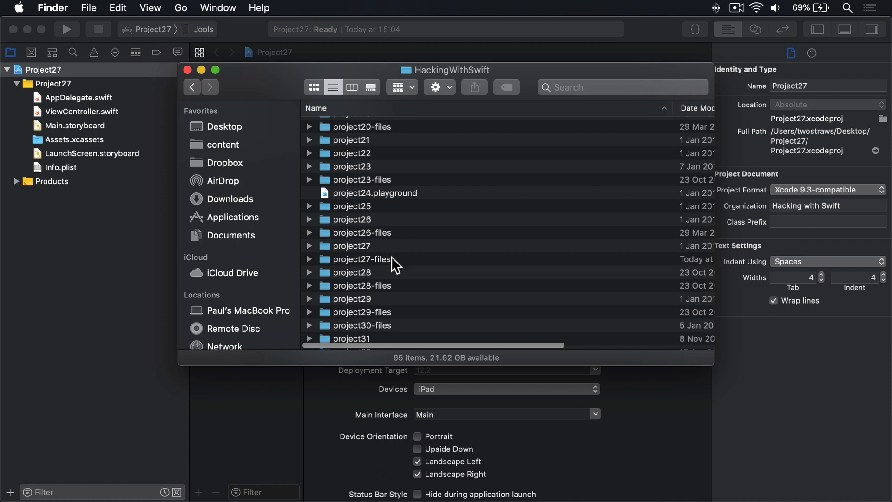
double_click(361, 259)
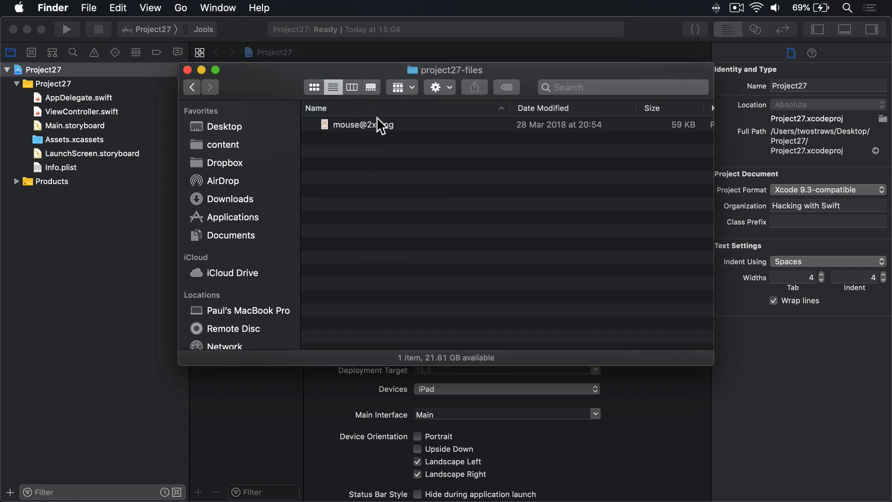